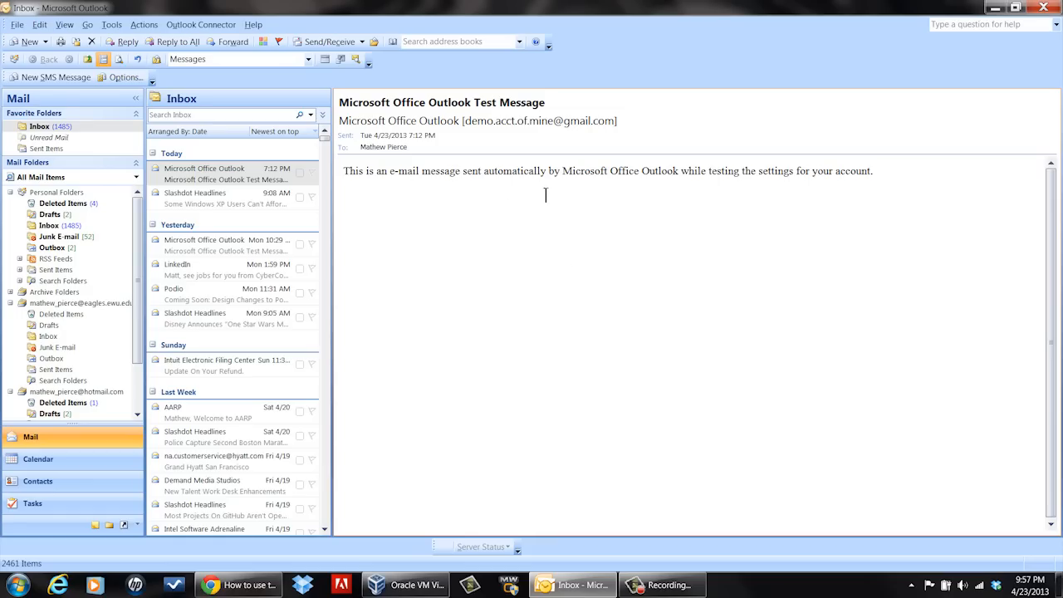
mouse_move(567, 199)
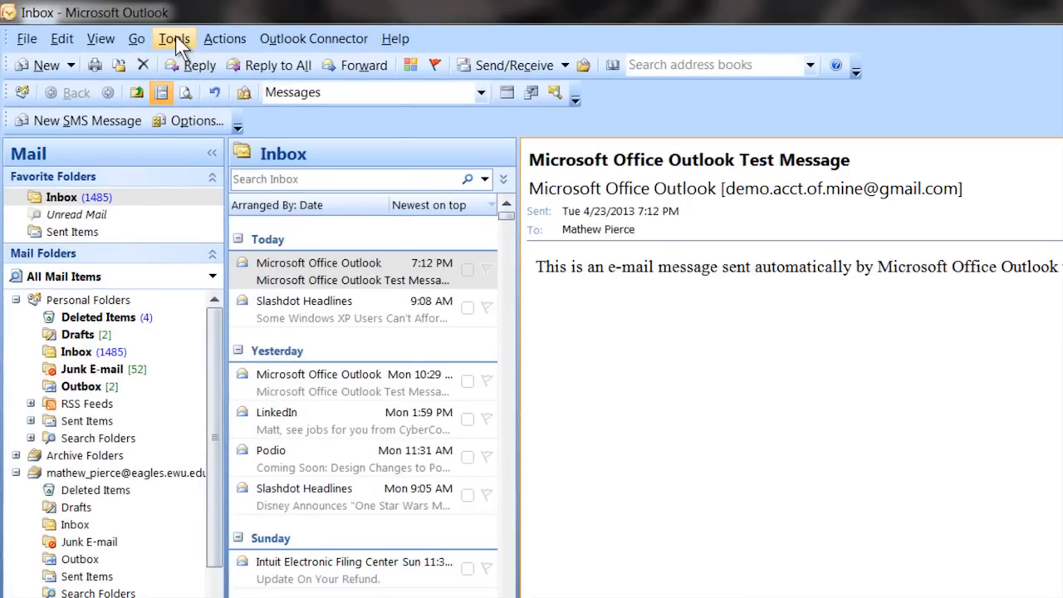
Step: Bring up Account Settings from the Tools menu, listing the existing e-mail accounts
left_click(173, 38)
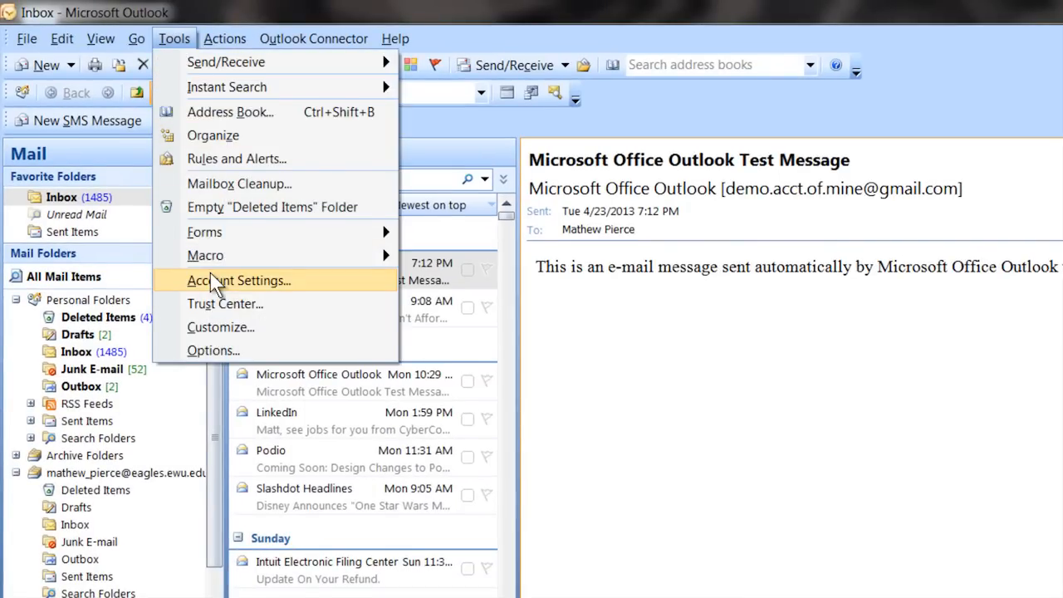
left_click(239, 279)
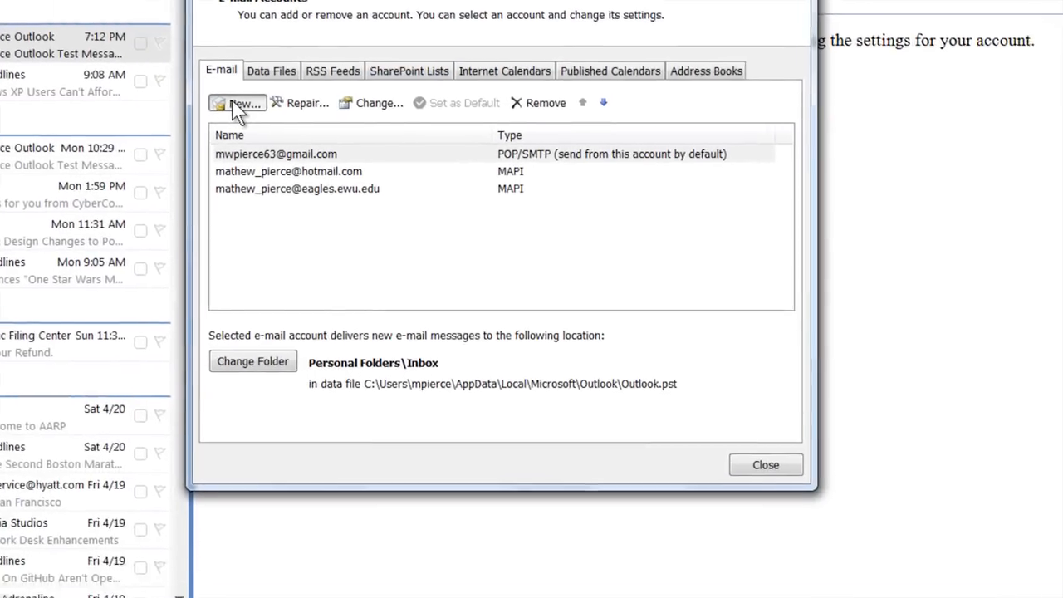
Step: Begin a new POP3/IMAP account and name it Demo Account
left_click(240, 103)
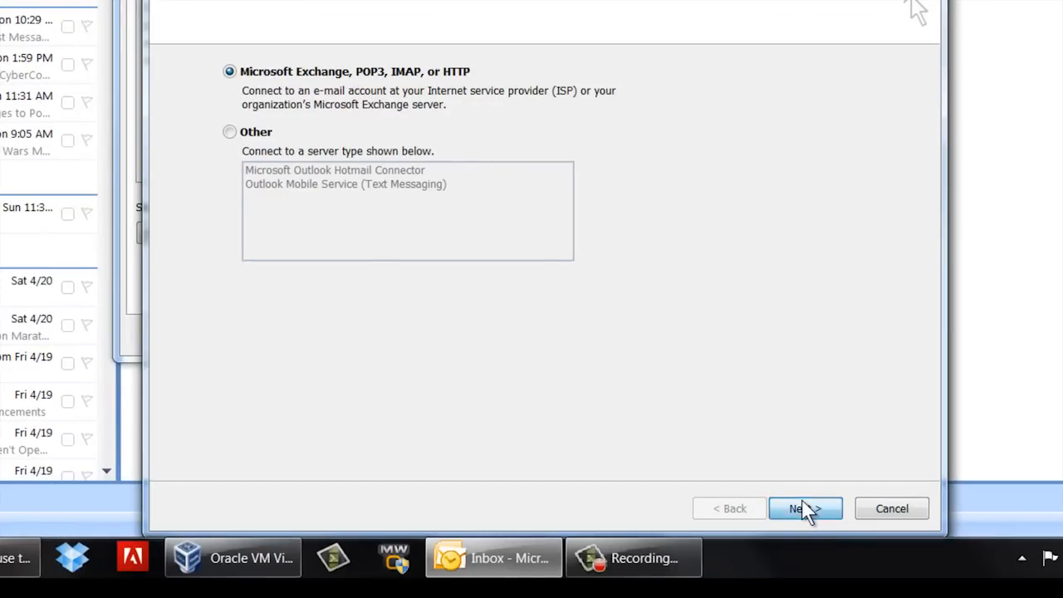
left_click(804, 508)
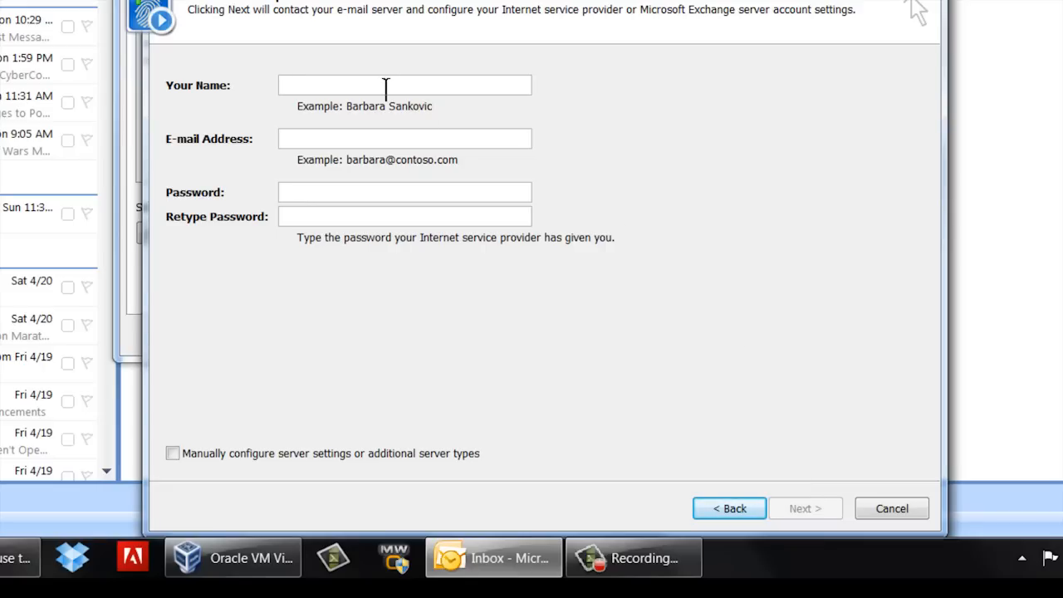
type("Demo Account")
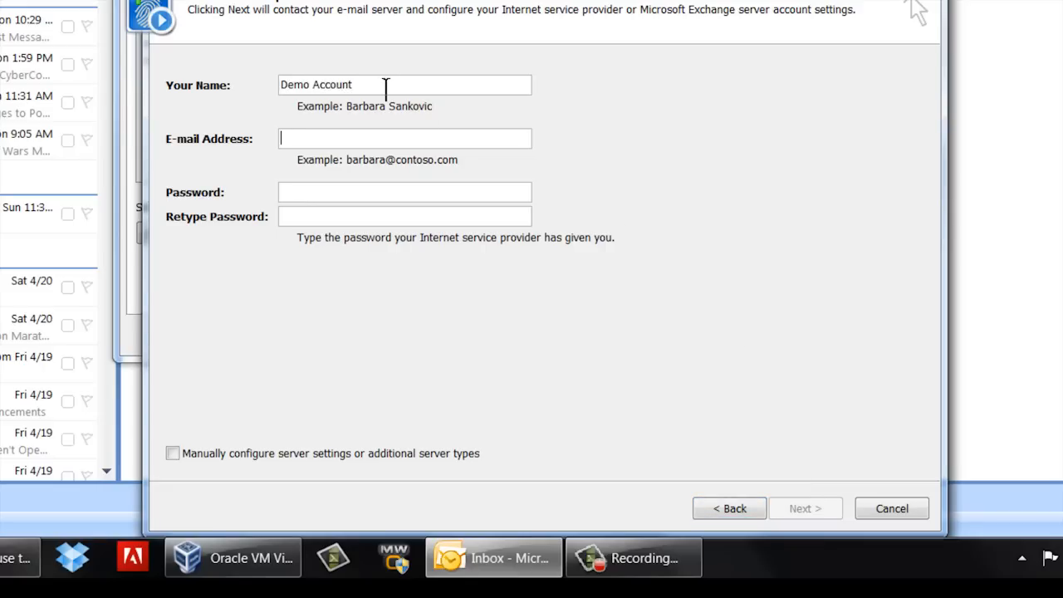
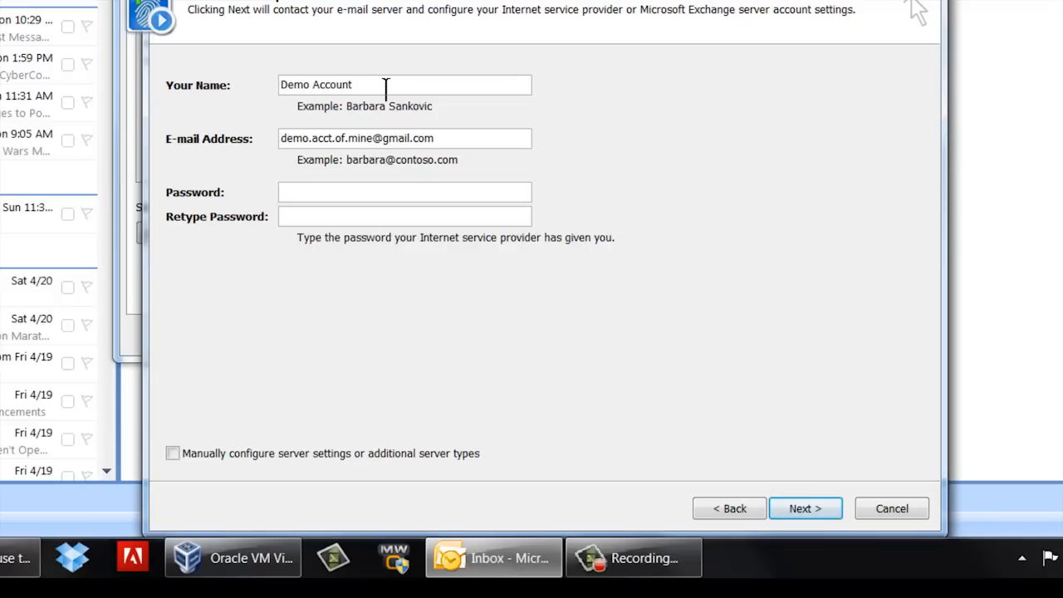
Step: Enter the account password and retype it to confirm
type("****")
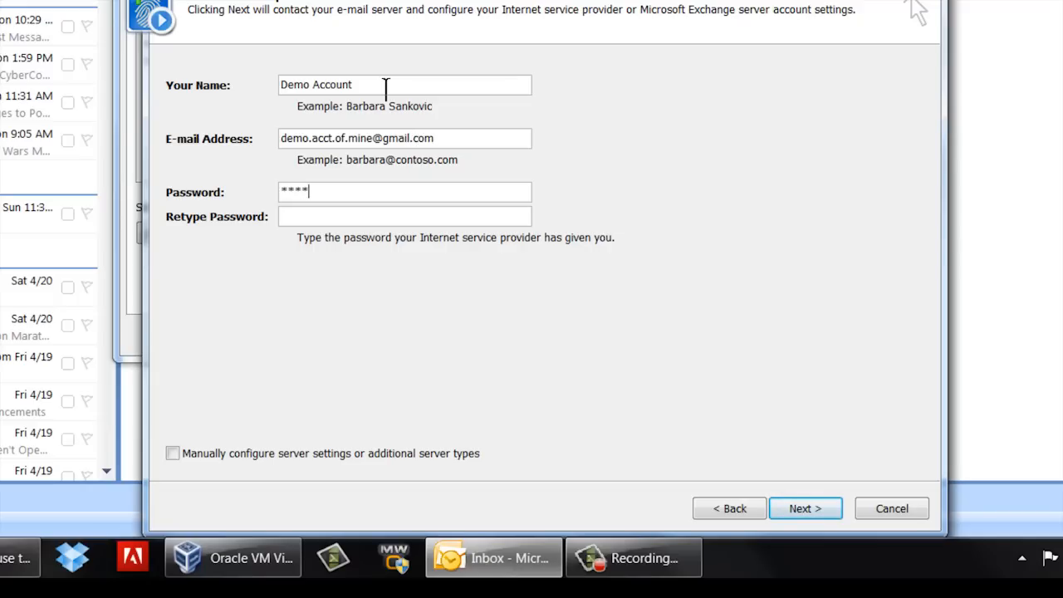
type("****")
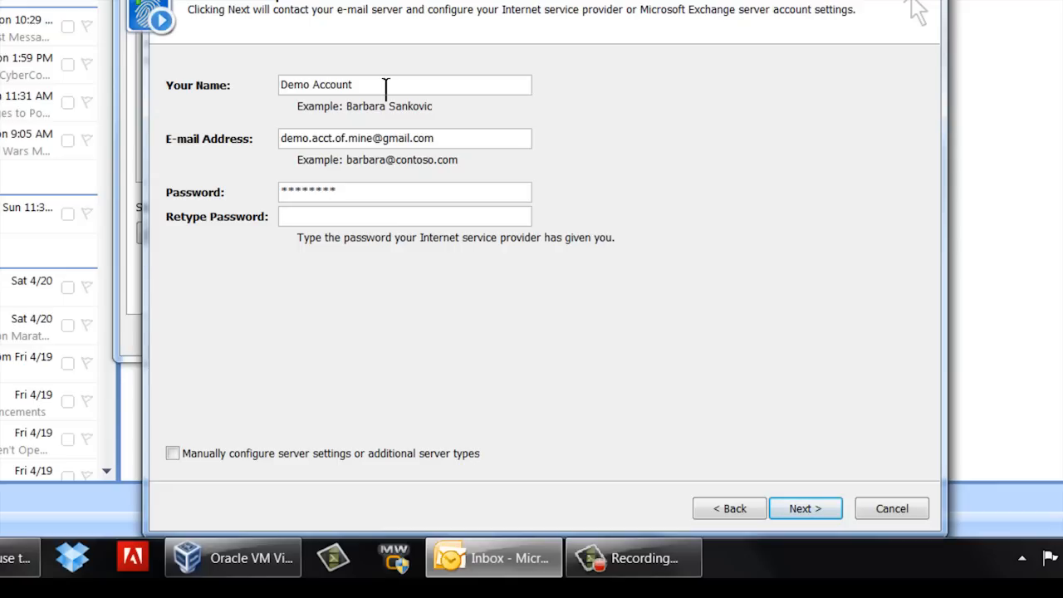
type("****")
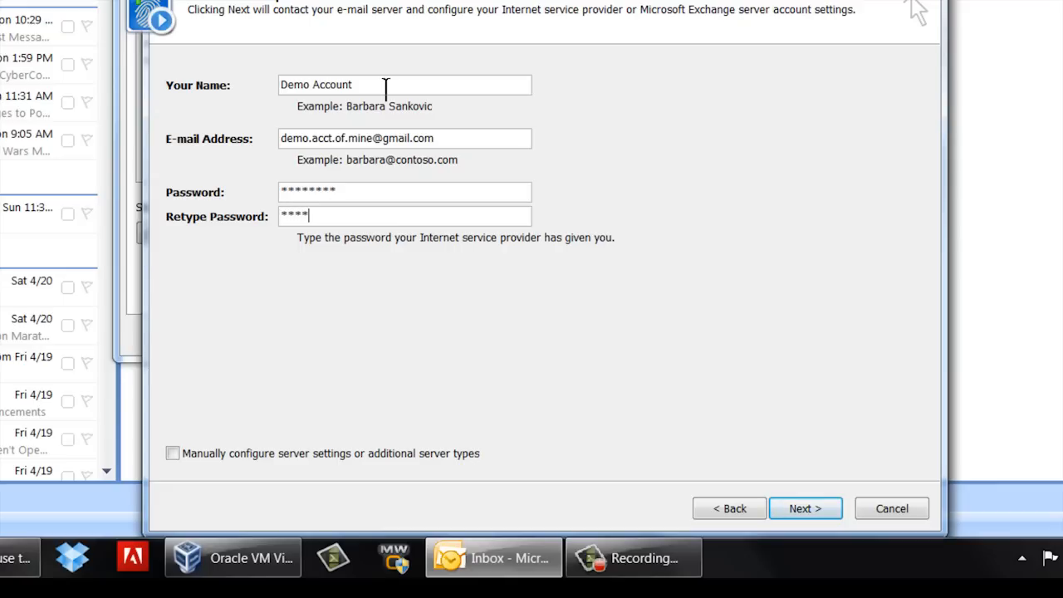
type("****")
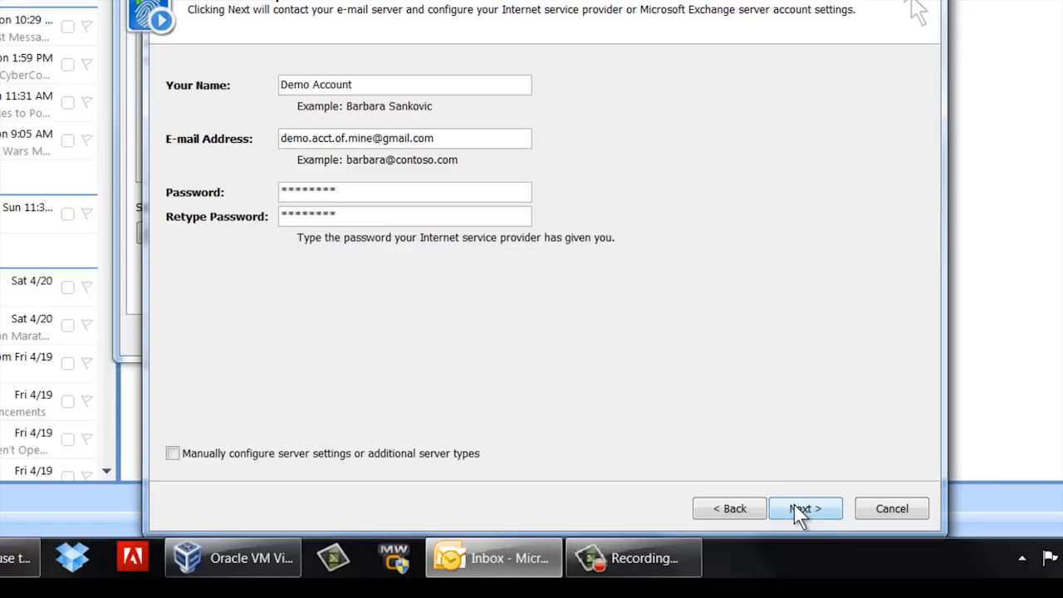
Step: Let Outlook auto-configure the Gmail account and finish, adding it to the account list
left_click(804, 508)
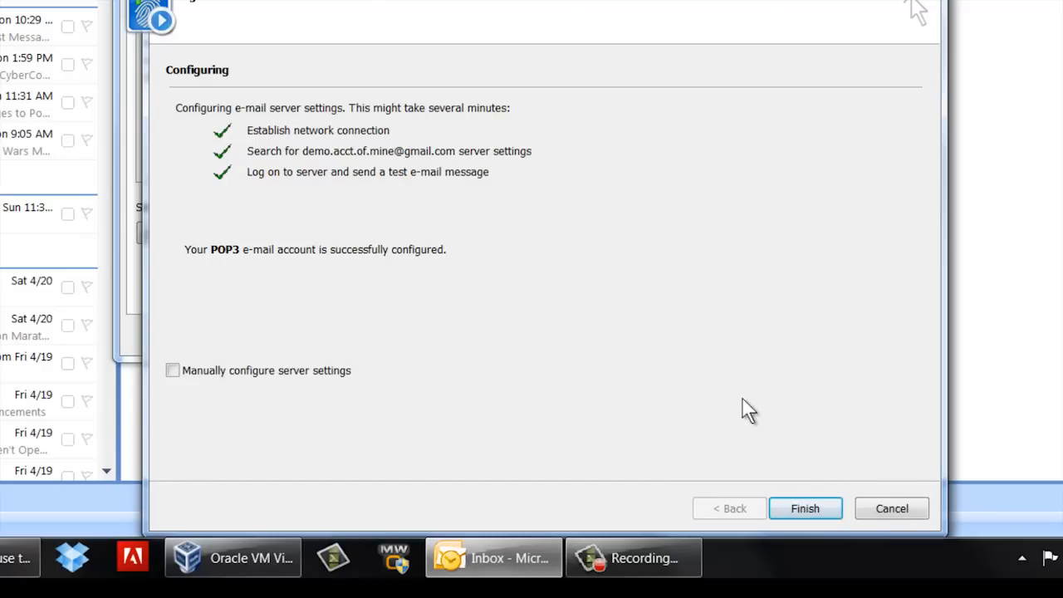
left_click(804, 508)
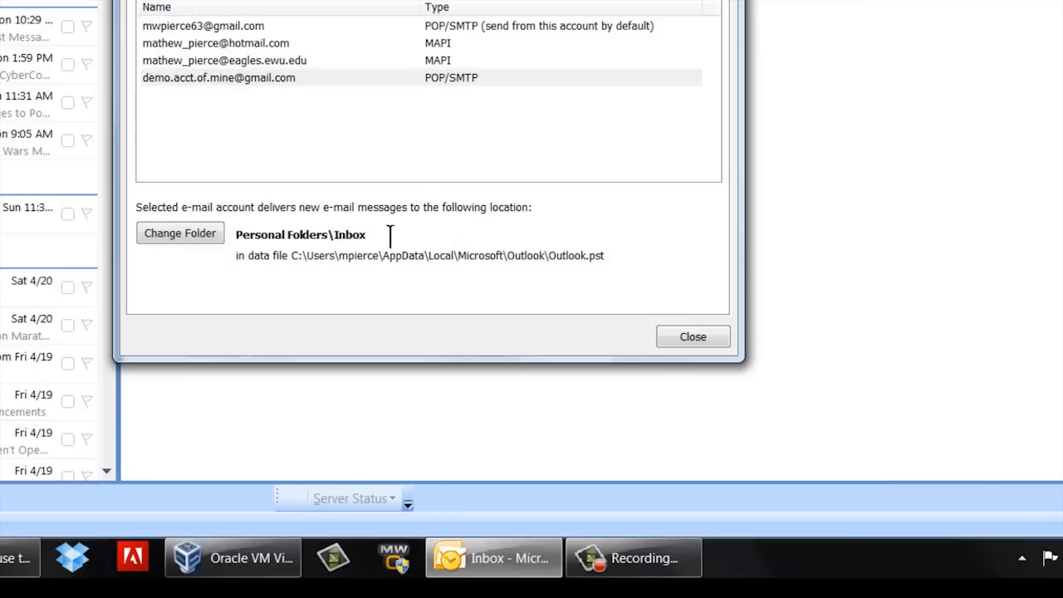
mouse_move(236, 83)
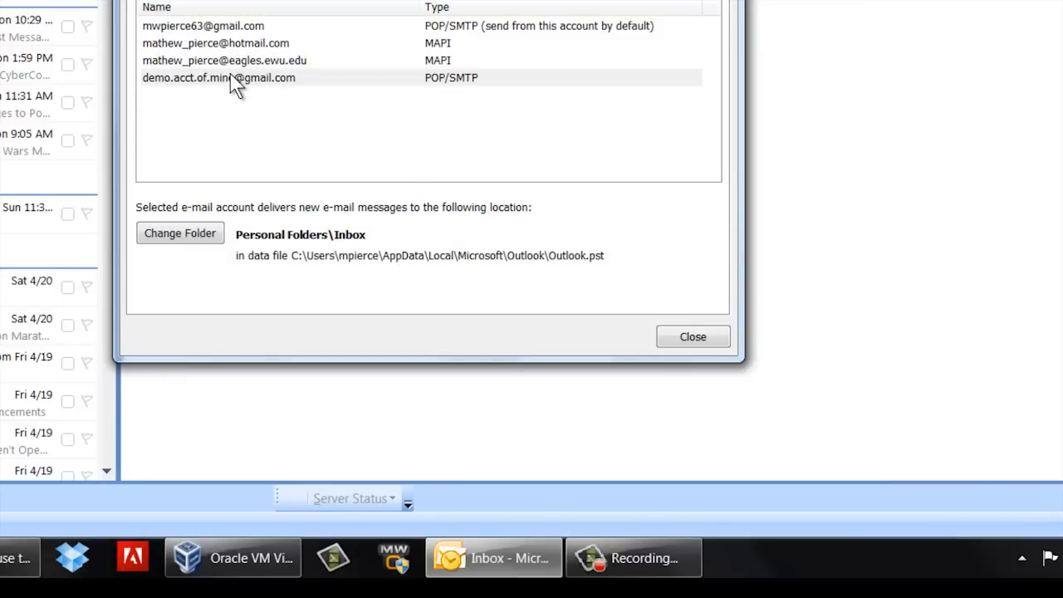
Step: Reopen the demo Gmail account and bring up its Internet E-mail Settings
double_click(220, 79)
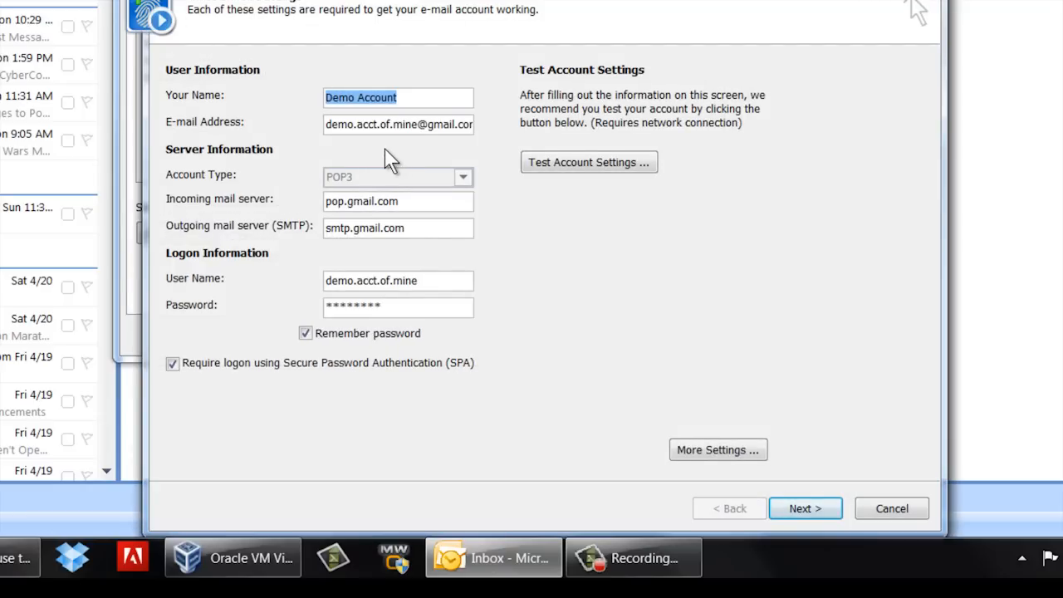
mouse_move(717, 448)
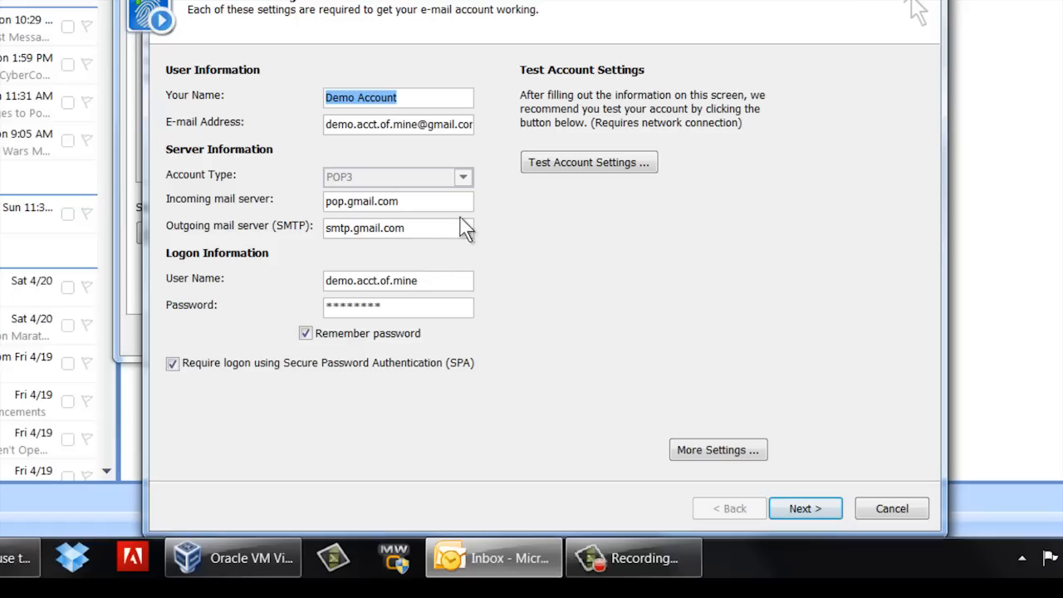
left_click(718, 449)
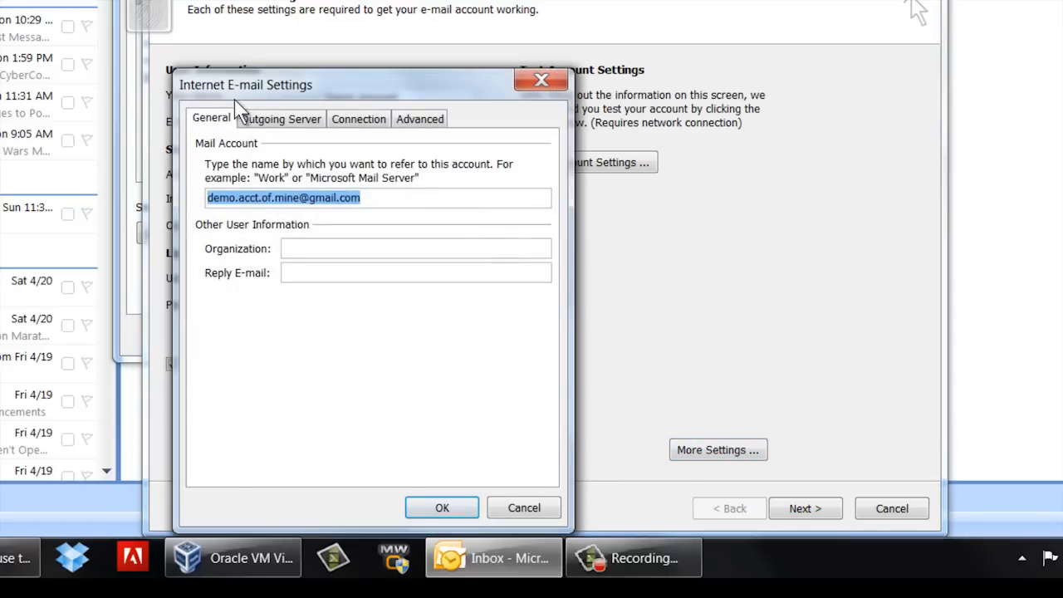
Step: On Advanced, leave message copies on the server, remove after 10 days and when deleted from Deleted Items
left_click(418, 118)
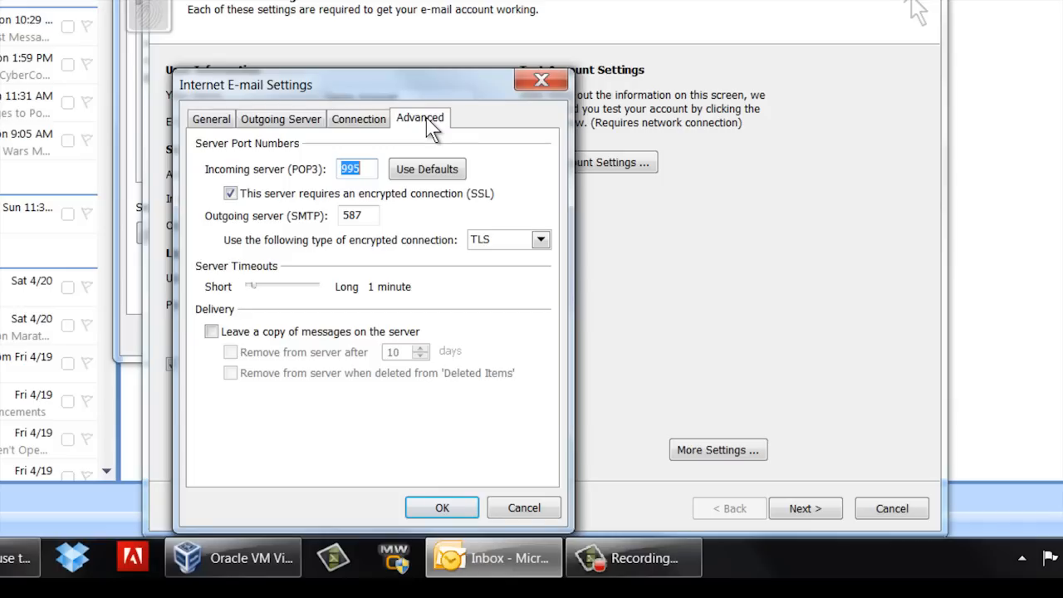
mouse_move(209, 340)
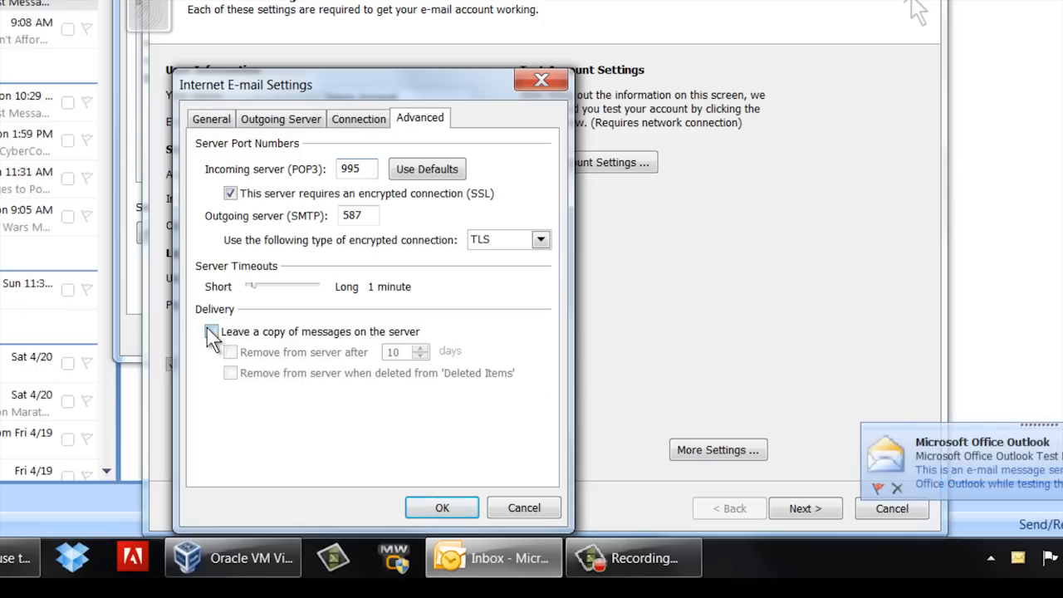
left_click(213, 332)
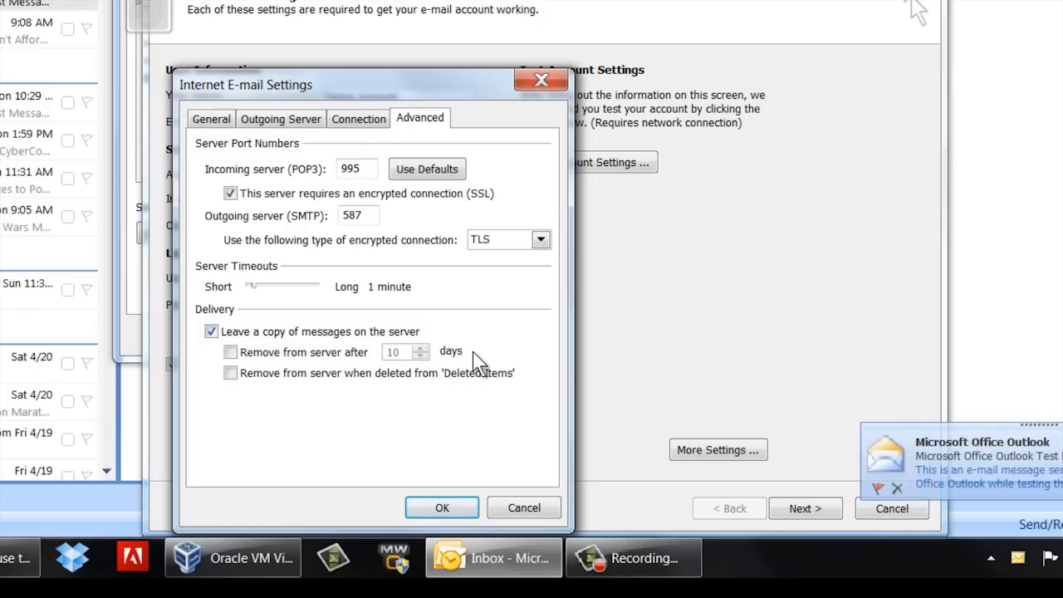
left_click(229, 352)
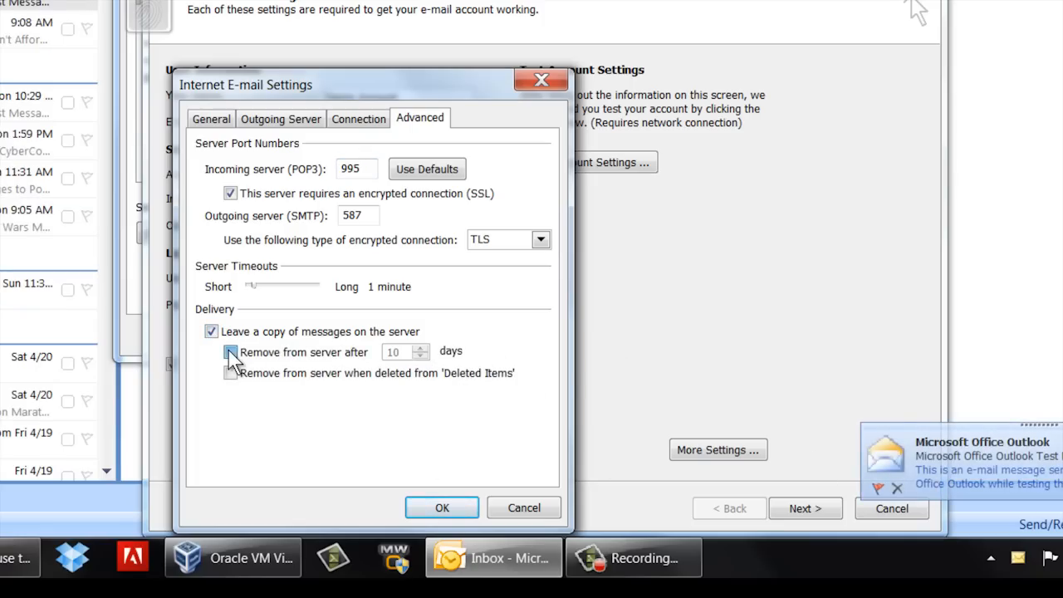
left_click(229, 352)
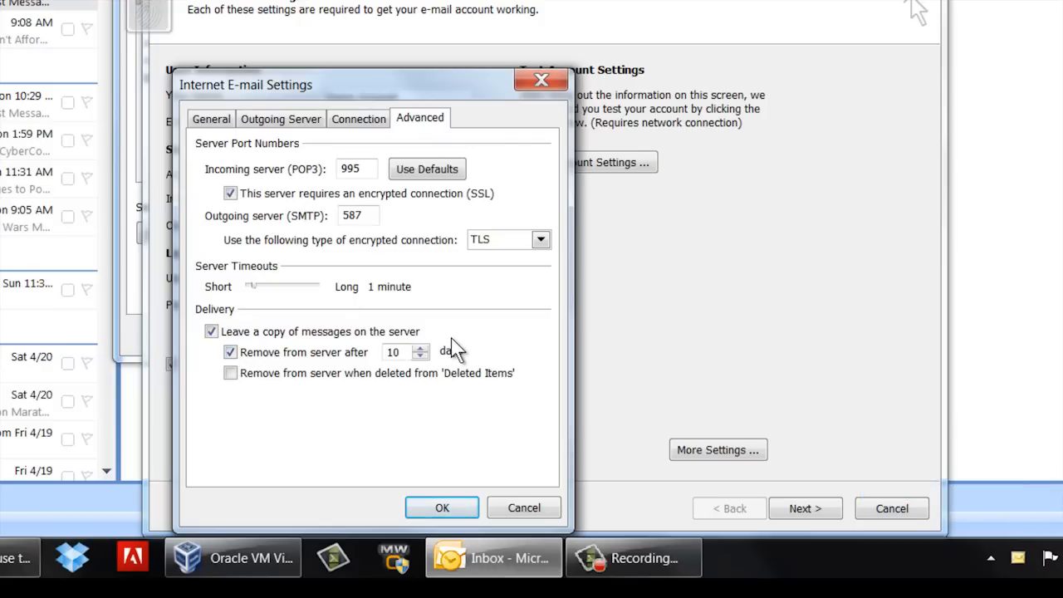
left_click(229, 353)
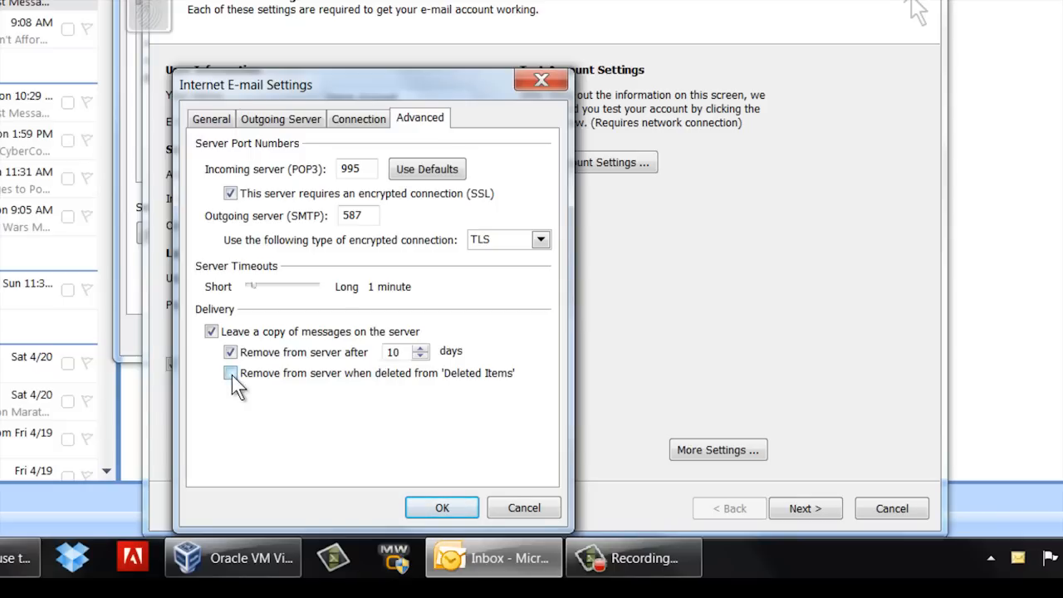
left_click(442, 508)
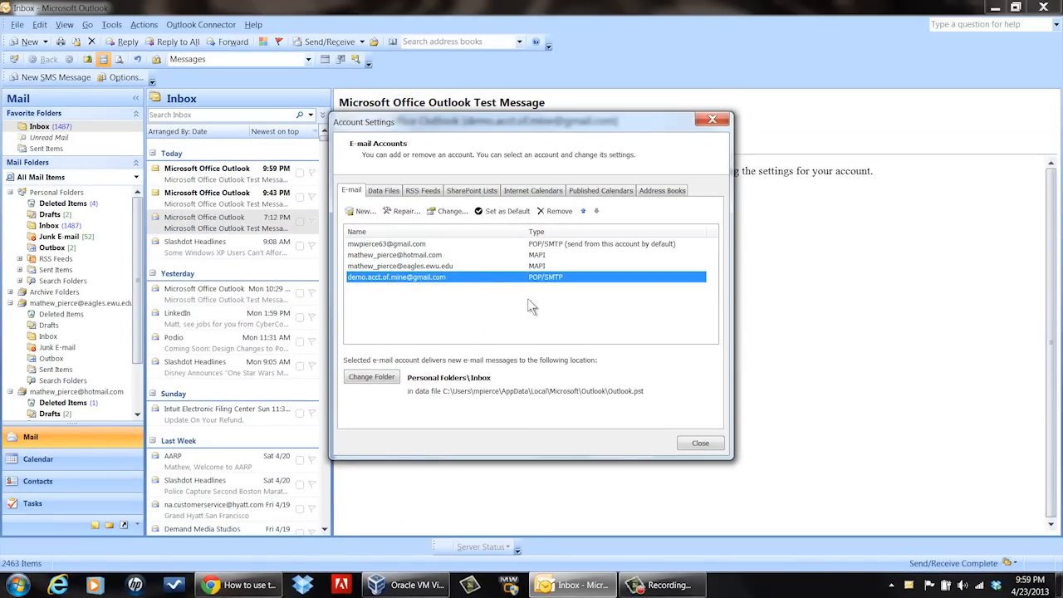
mouse_move(535, 295)
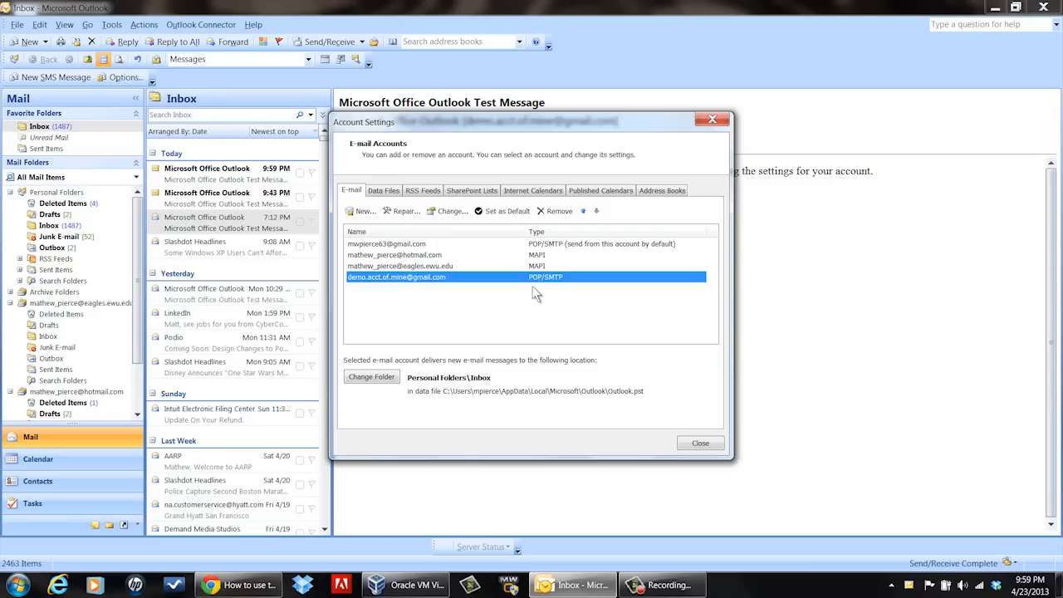
mouse_move(565, 267)
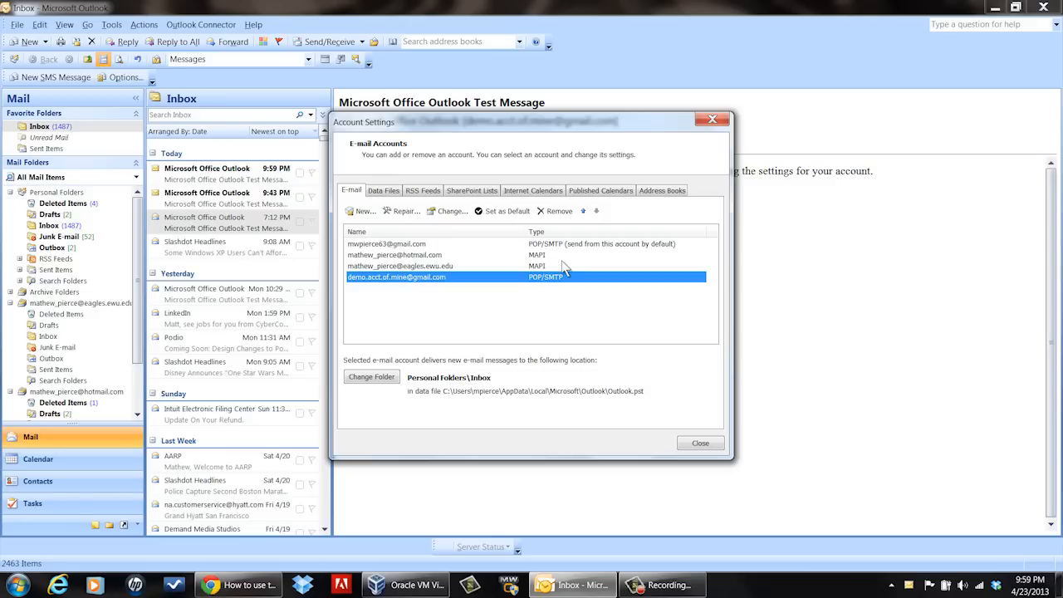
mouse_move(525, 291)
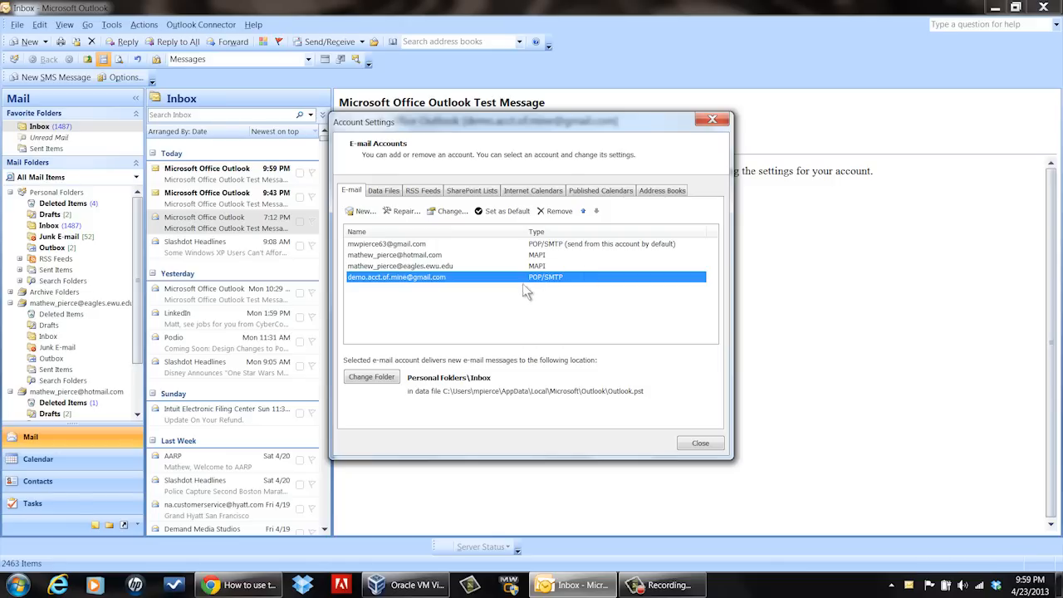